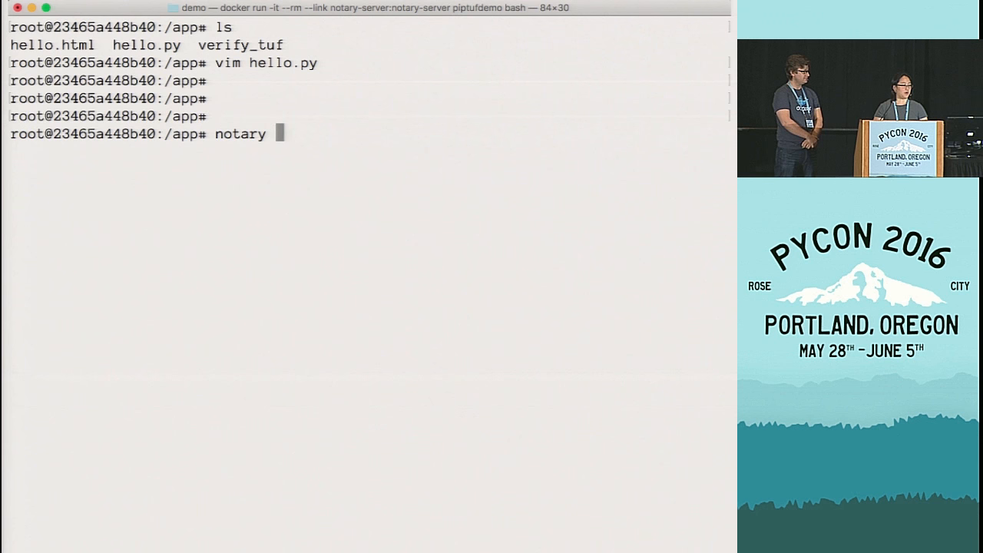
text(-s https://notary-server:4443 init hello)
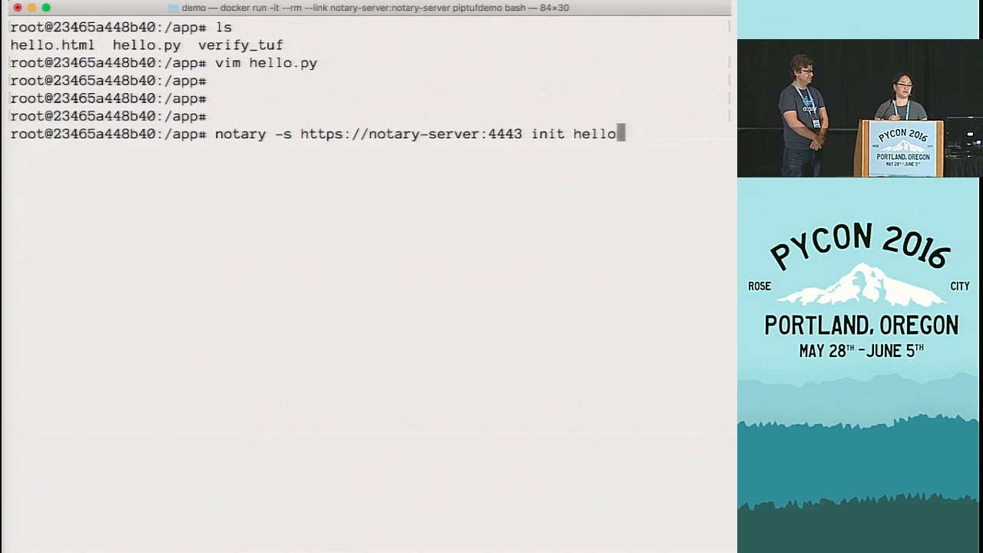
key(Return)
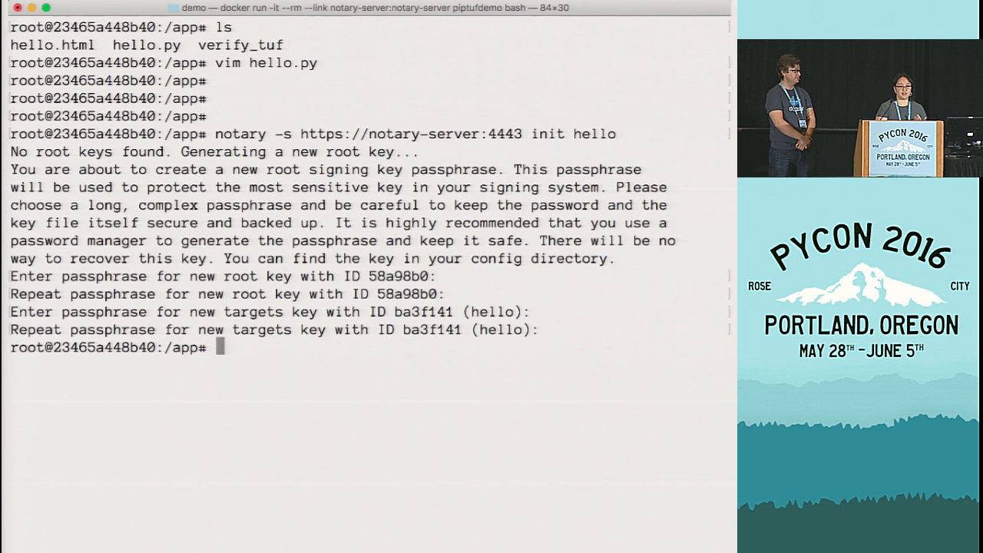
text(mkdir deps)
text(pip download -d deps flask)
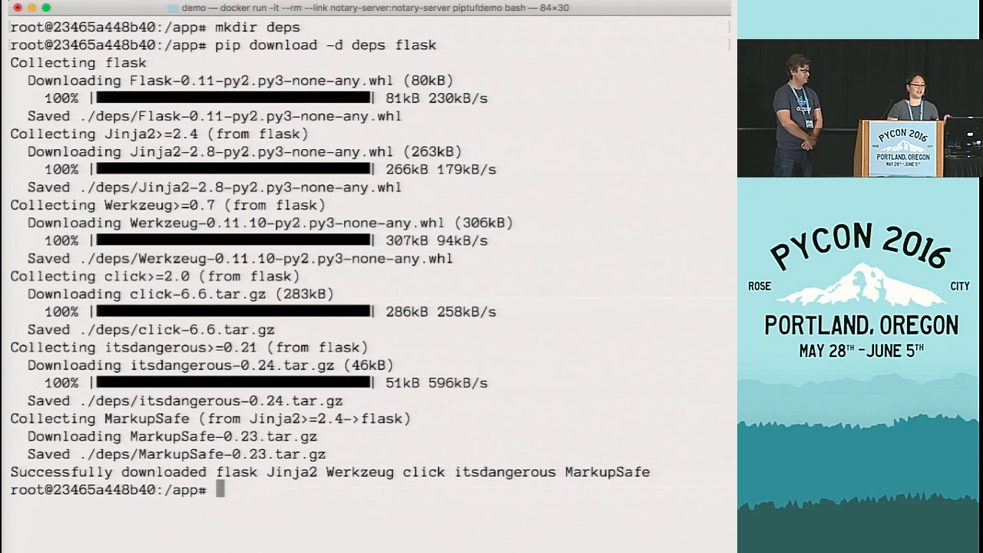
Add every file in deps/* to the hello repository with a notary add loop.
text(for)
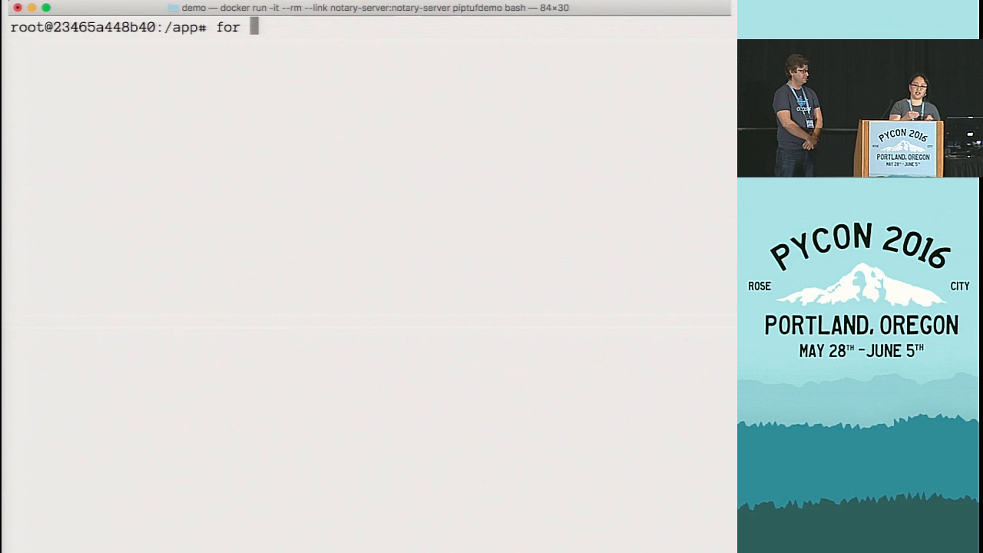
text(package in deps/*;\)
text(notary add hello $)
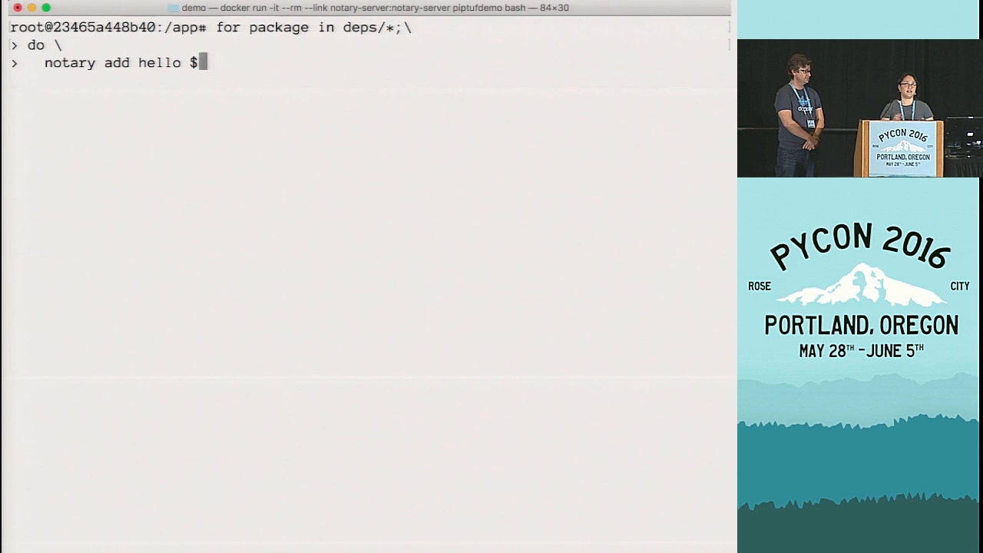
text({package} ${package};)
text(pip download -d deps flask)
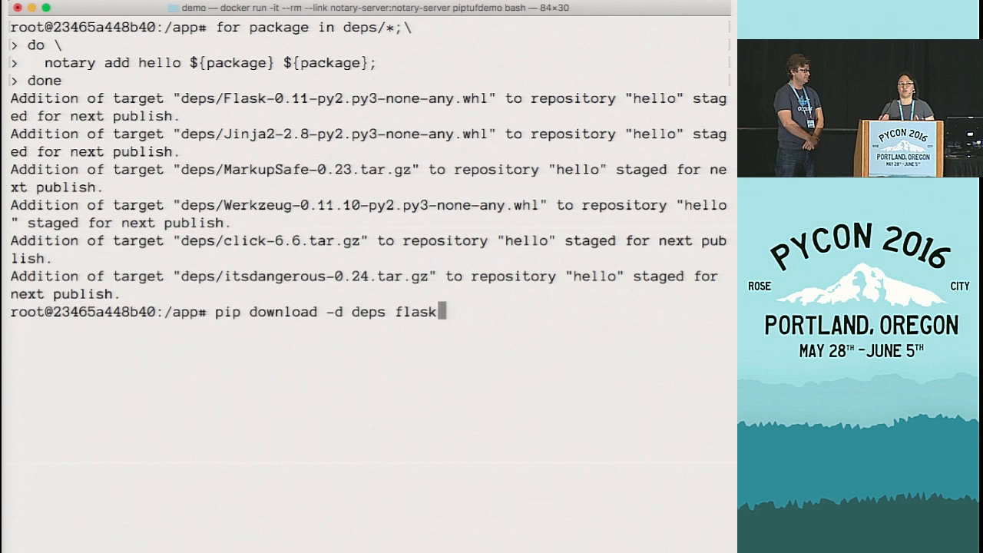
key(Return)
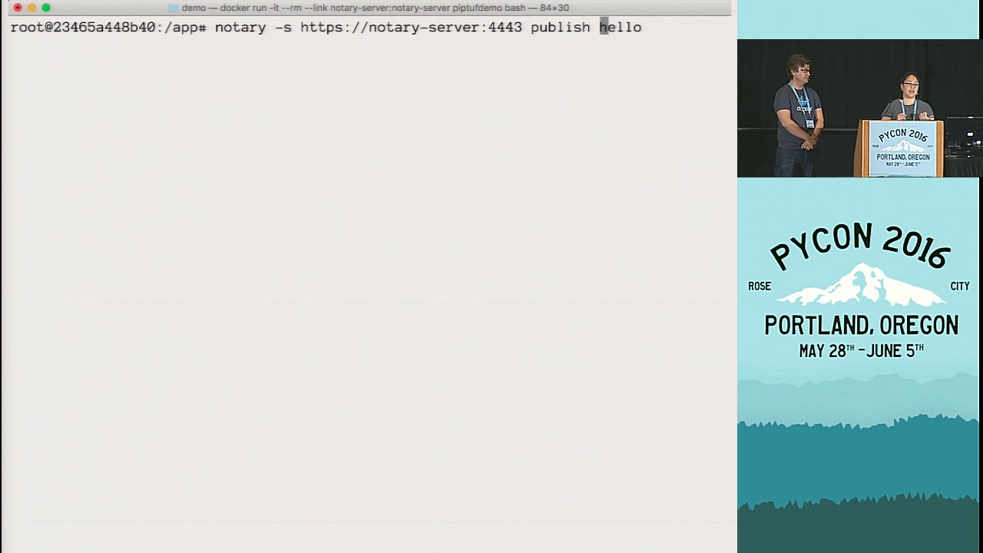
Publish the staged hello targets, then open verify_tuf in vim.
key(Return)
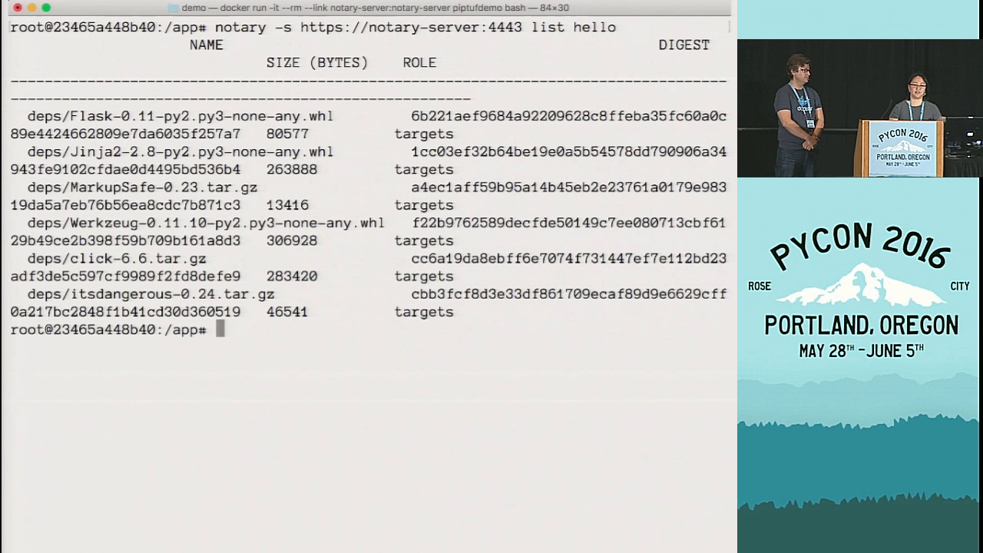
text(vim verify_tuf)
text(pip download -d )
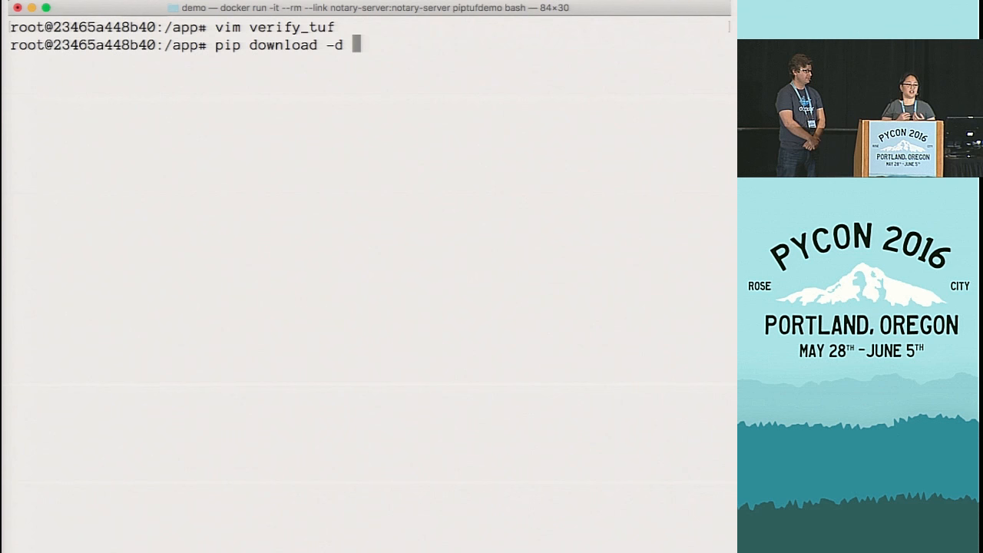
Download six into deps, watch verification reject it, and delete six-1.10.0-py2.py3-none-any.whl.
text(deps/ six)
text(./ver)
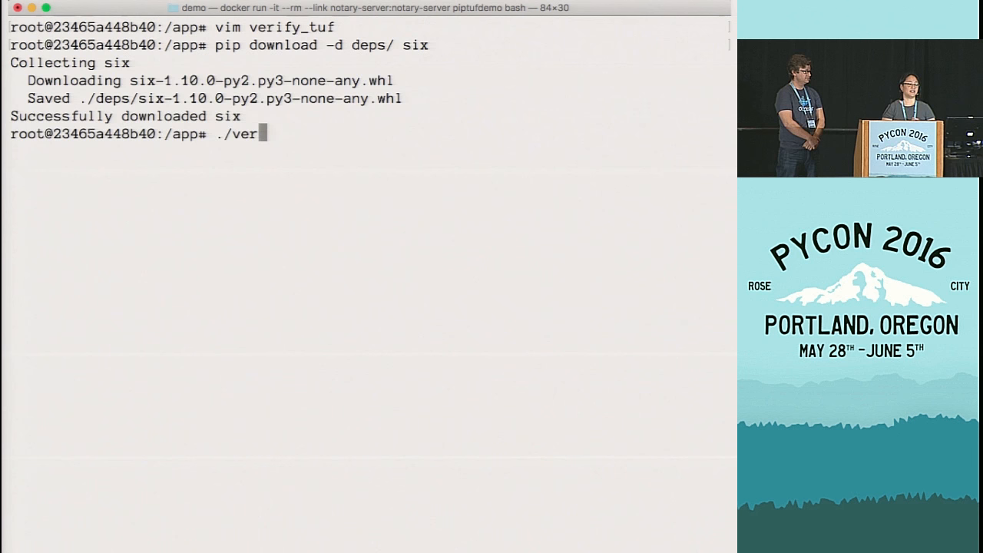
text(ify_tuf deps/*)
key(Return)
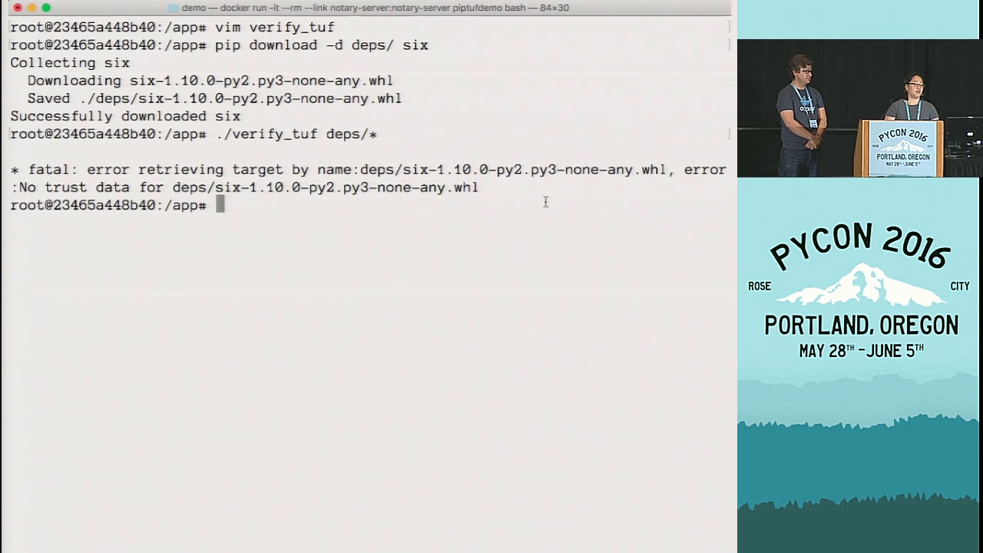
text(rm deps/six-1.10.0-py2.py3-none-any.whl)
text(./verify_tuf)
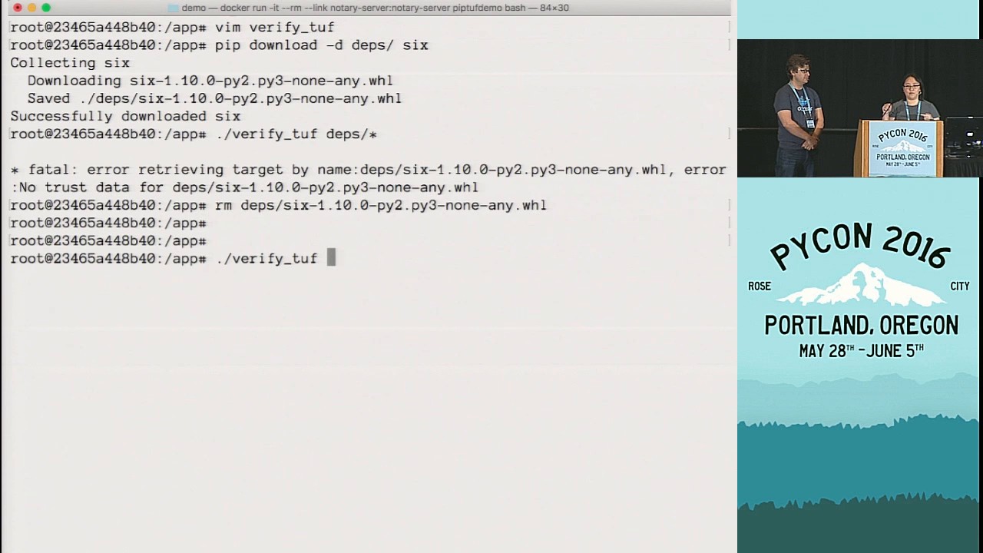
Verify deps/* and install flask using --no-index --find-links=deps.
text(deps/* && pip install)
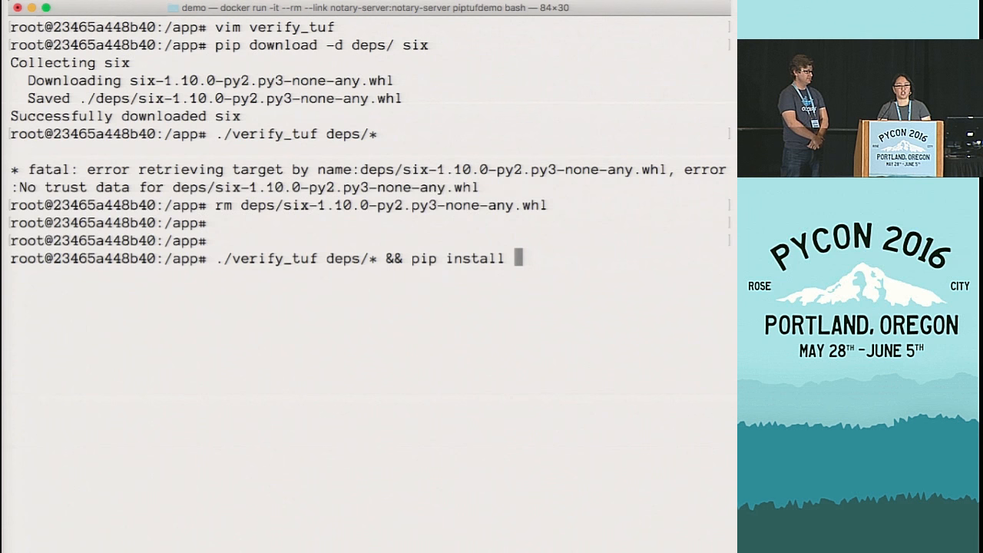
text(--no-index --find-links=deps flask)
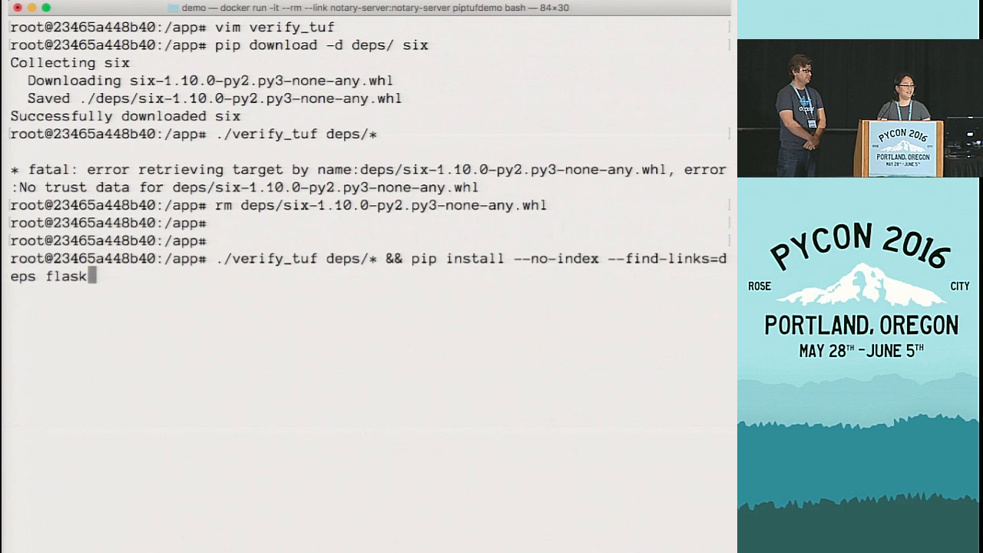
key(Return)
text(flask)
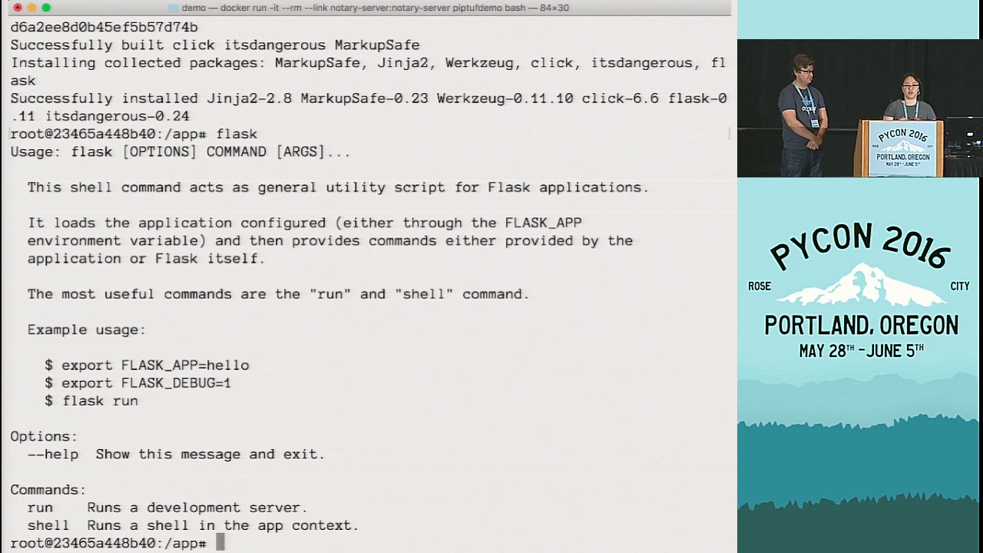
Install the hashin tool with pip.
text(pip install hashin)
text(touch requirements.txt)
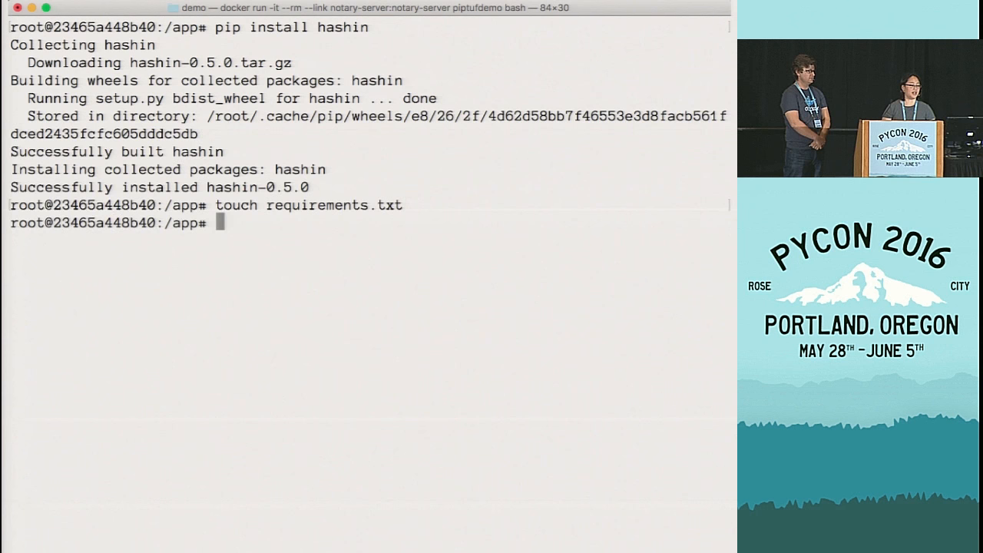
key(Return)
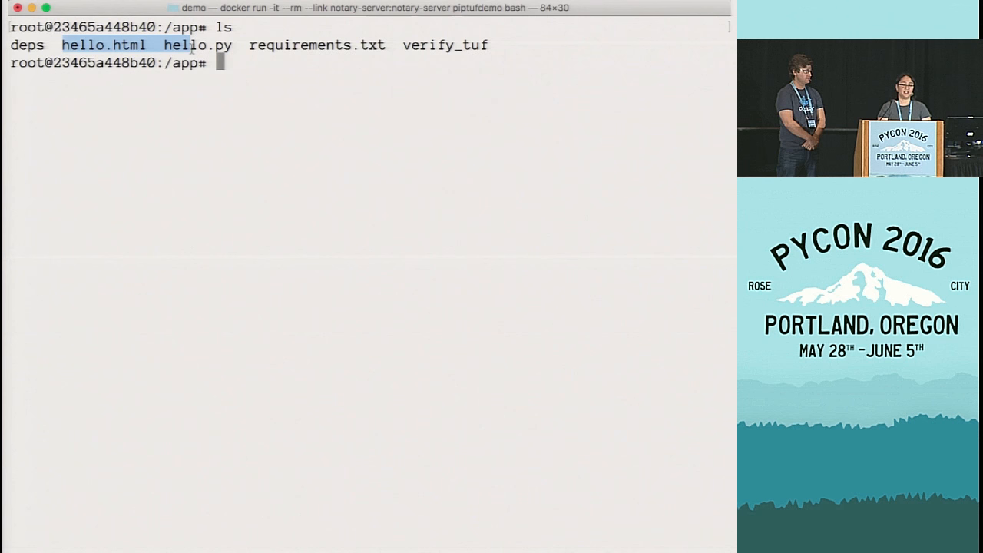
View hello.py in vim, then add hello.html, hello.py and requirements.txt via notary add loop.
text(vim hello.py)
text(for file in hello.html hello.py requ)
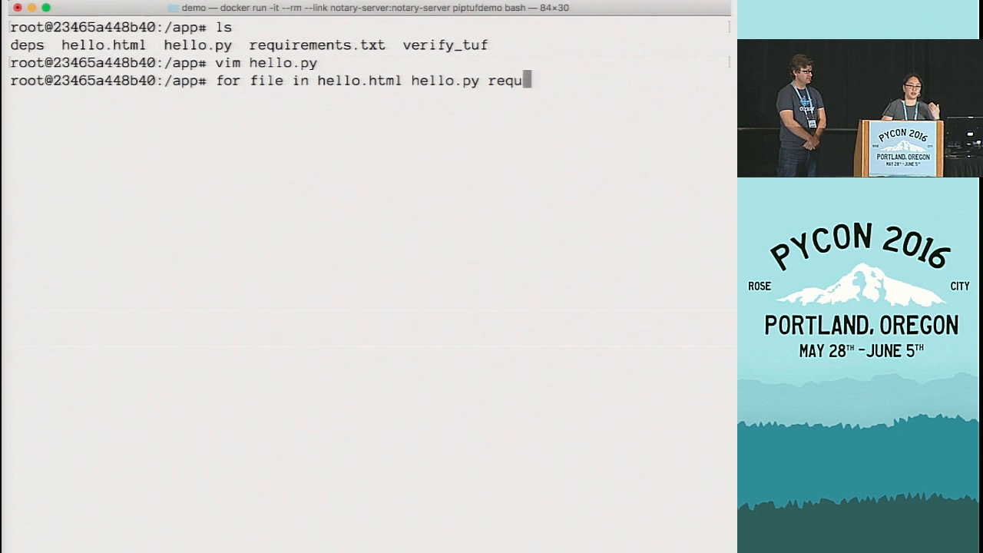
text(irements.txt; do \)
text(notary add hello ${file)
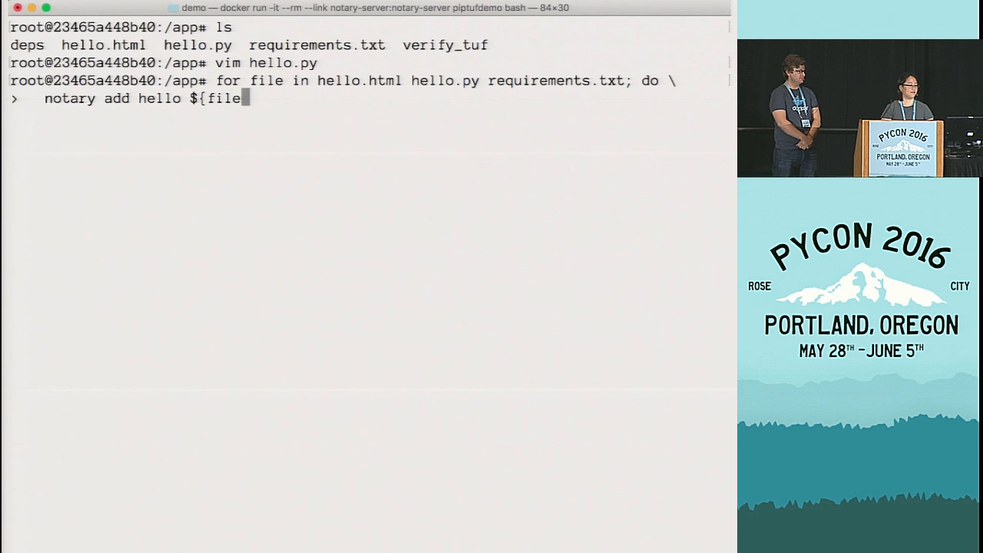
key(Return)
text(./verify_tuf)
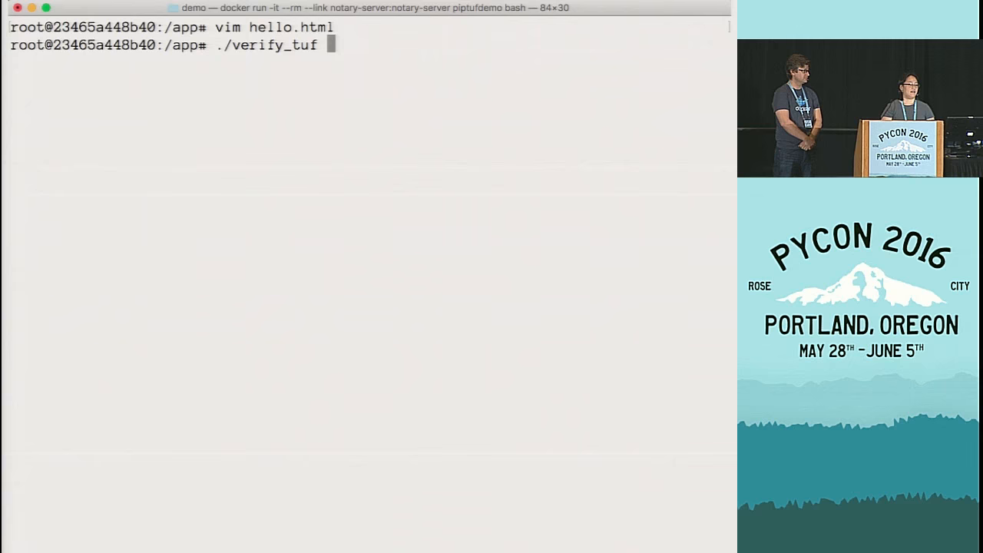
Verify the app files, then install requirements.txt, run hello.py, and stop the server.
key(Return)
text(./verify_tuf hello.html hello.py requirements.txt && pip install)
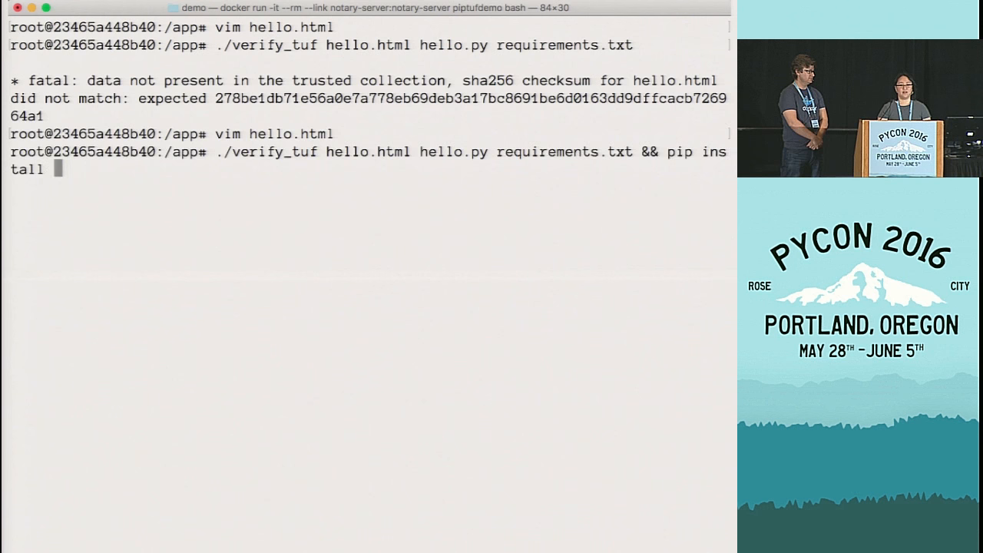
text( -r requirements.txt && python hello.py)
key(Return)
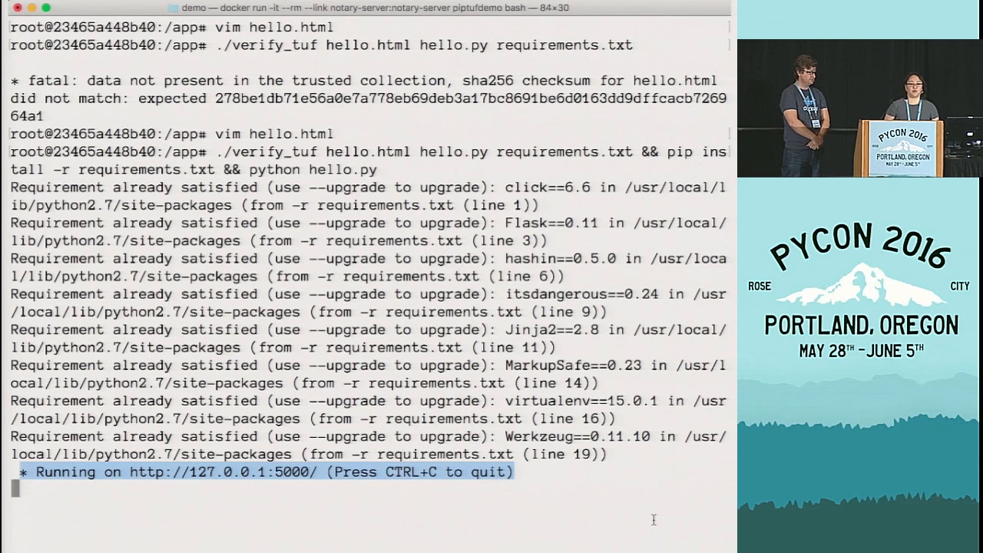
key(ctrl+c)
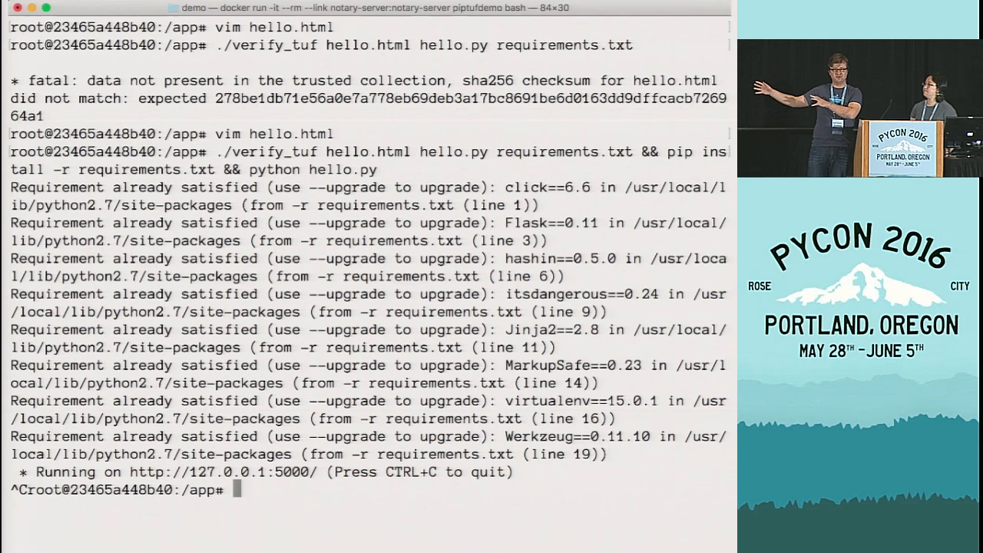